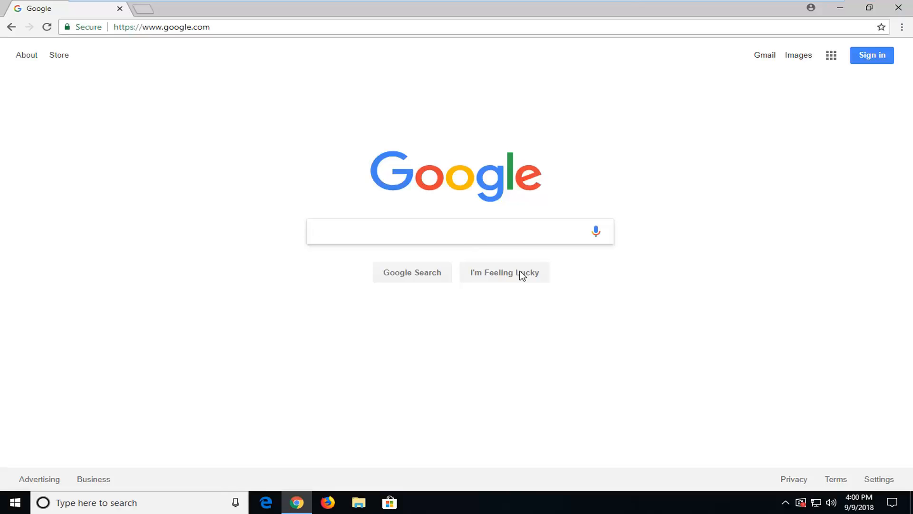
Open Chrome's Settings page from the Customize and control menu.
{"action": "left_click", "coordinate": [460, 231]}
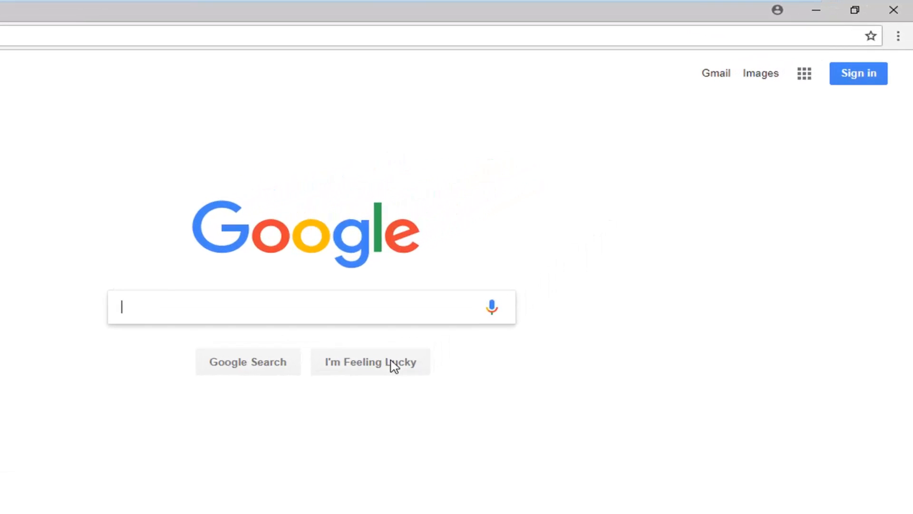
{"action": "mouse_move", "coordinate": [898, 36]}
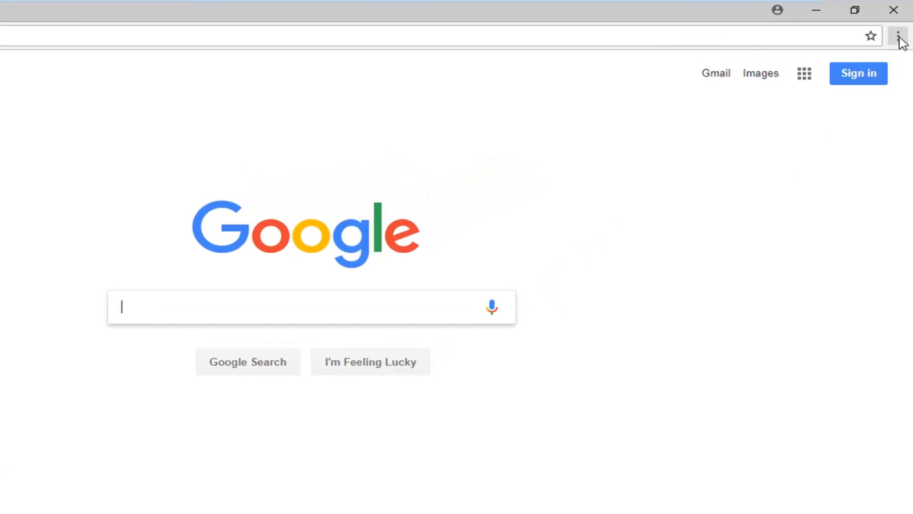
{"action": "left_click", "coordinate": [898, 36]}
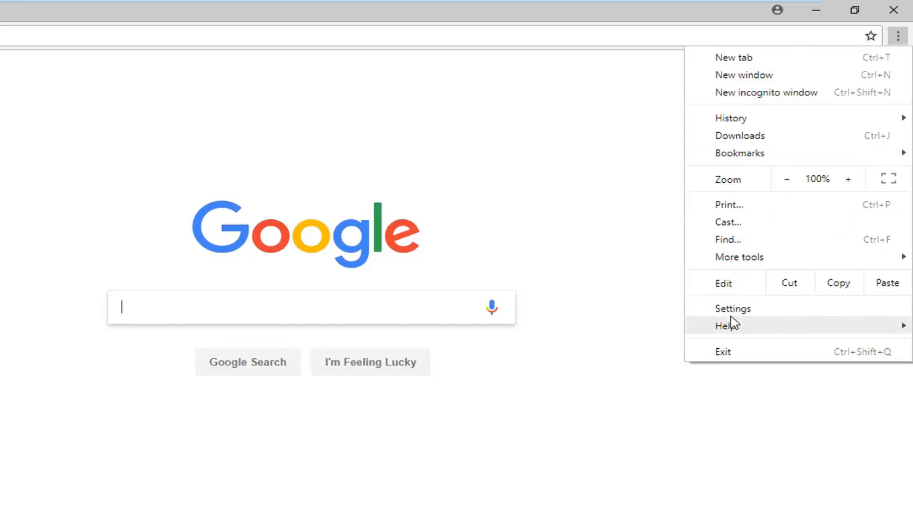
{"action": "left_click", "coordinate": [732, 309]}
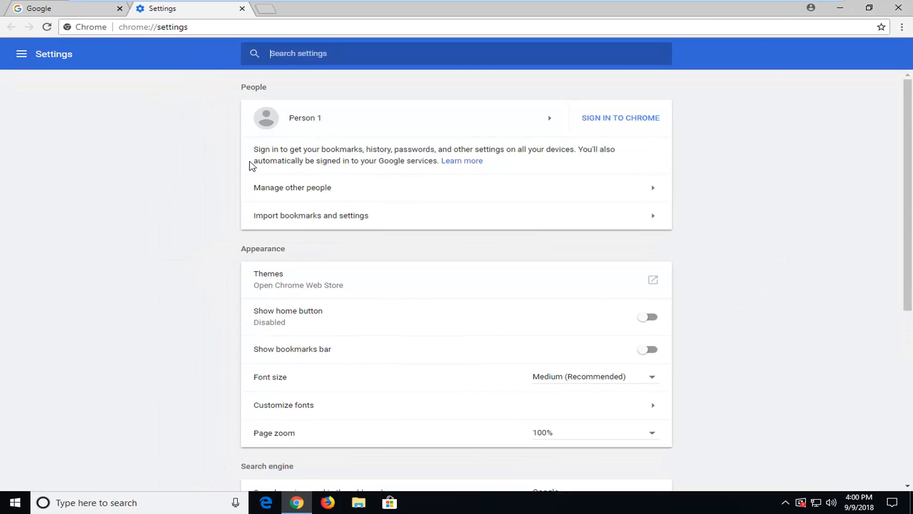
Expand Advanced, disable 'Use hardware acceleration when available' under System, and relaunch Chrome.
{"action": "scroll", "scroll_direction": "down", "scroll_amount": 3}
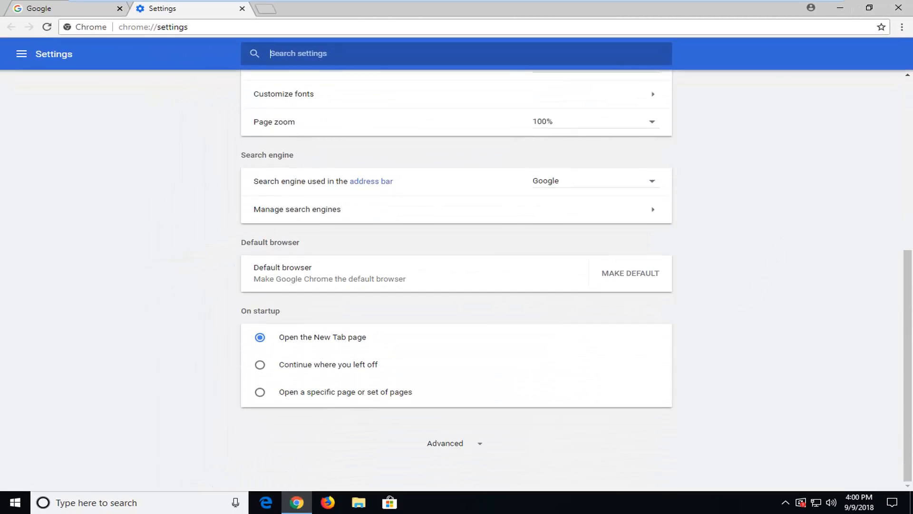
{"action": "mouse_move", "coordinate": [449, 451]}
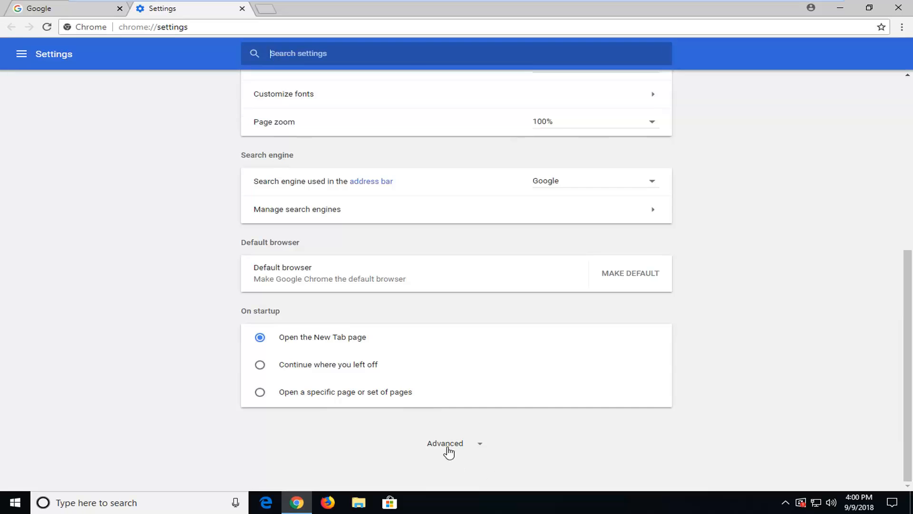
{"action": "left_click", "coordinate": [449, 443]}
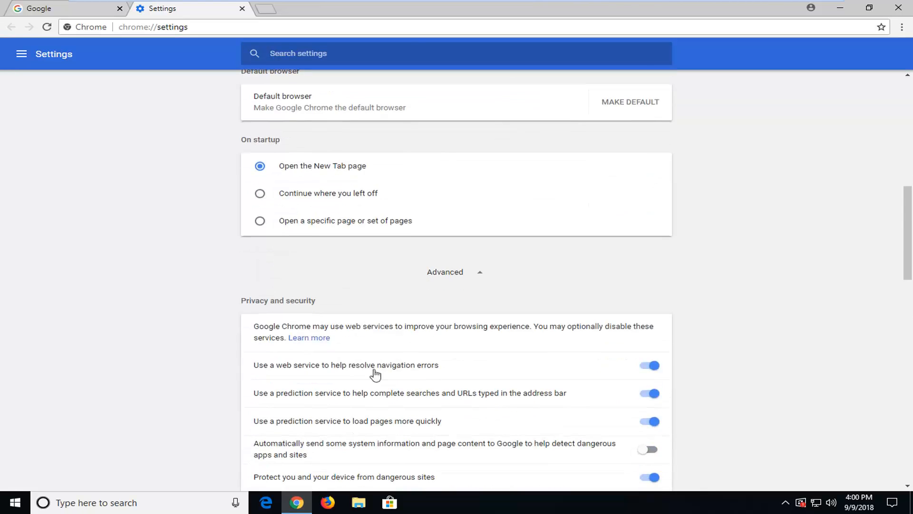
{"action": "scroll", "scroll_direction": "down", "scroll_amount": 3}
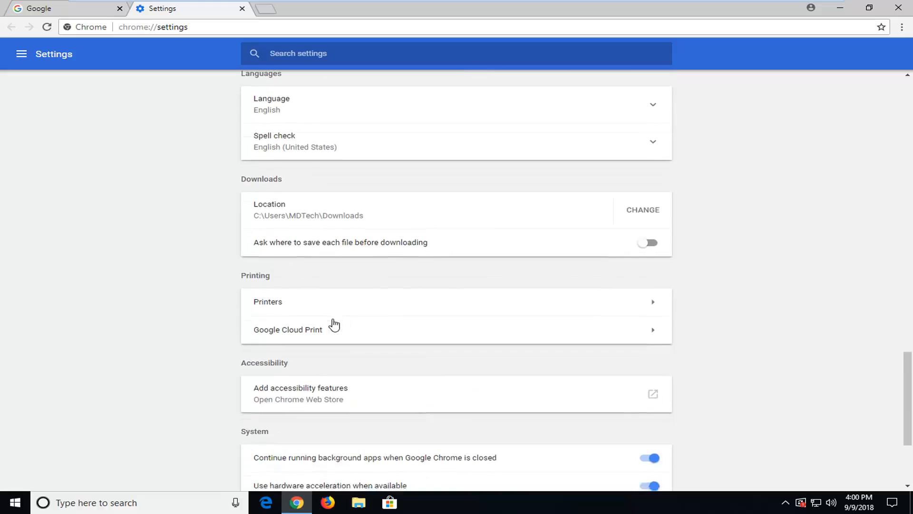
{"action": "scroll", "scroll_direction": "down", "scroll_amount": 3}
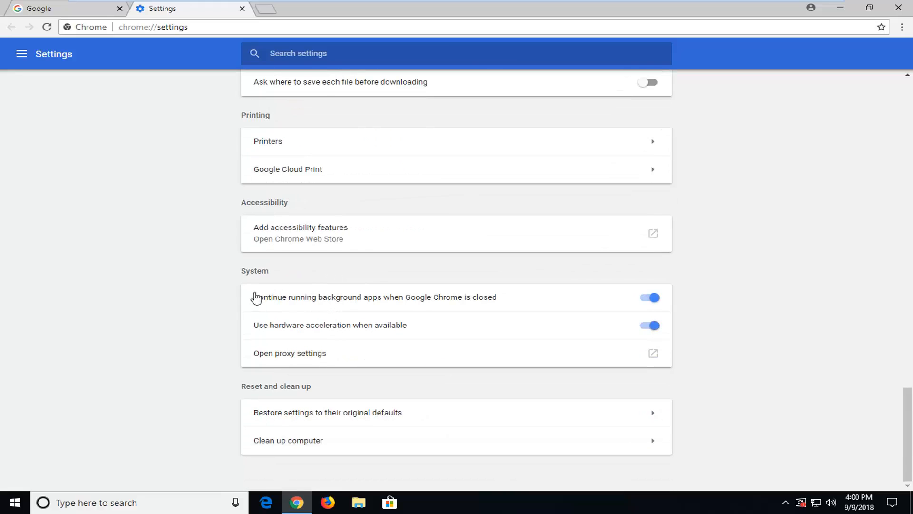
{"action": "mouse_move", "coordinate": [262, 331]}
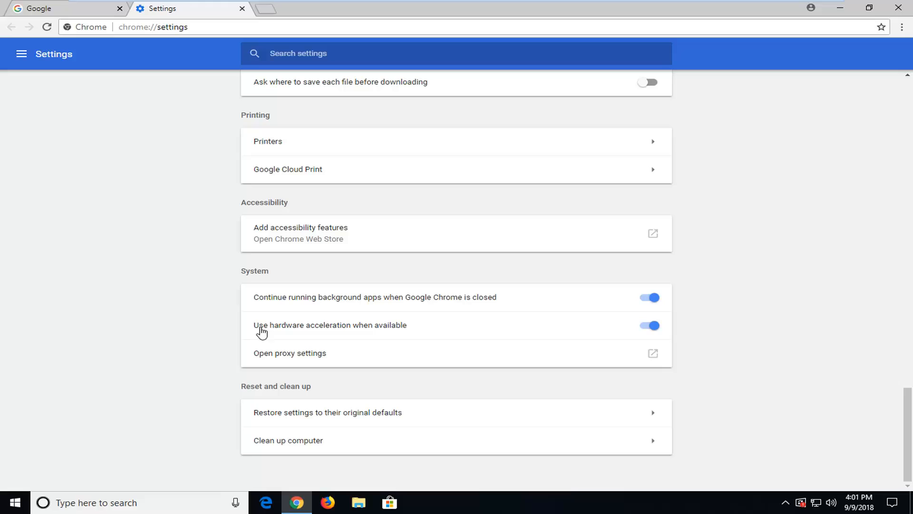
{"action": "mouse_move", "coordinate": [302, 340]}
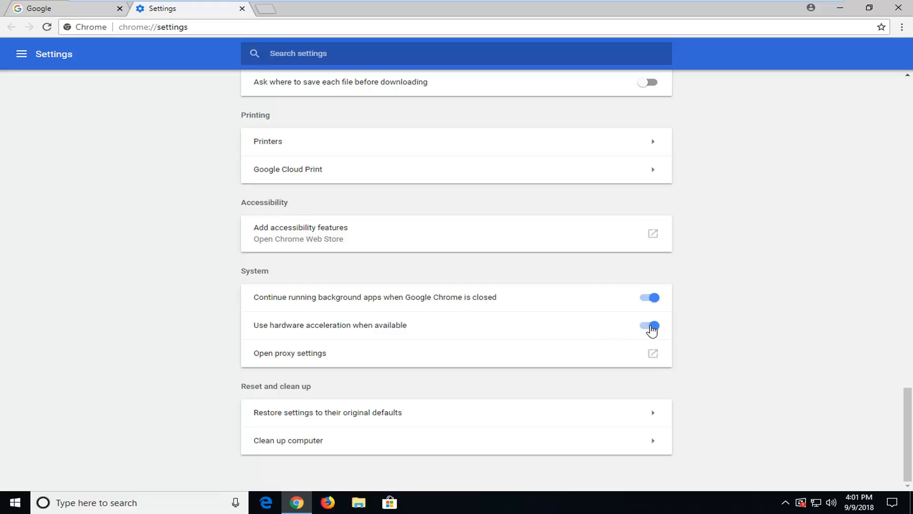
{"action": "left_click", "coordinate": [649, 325]}
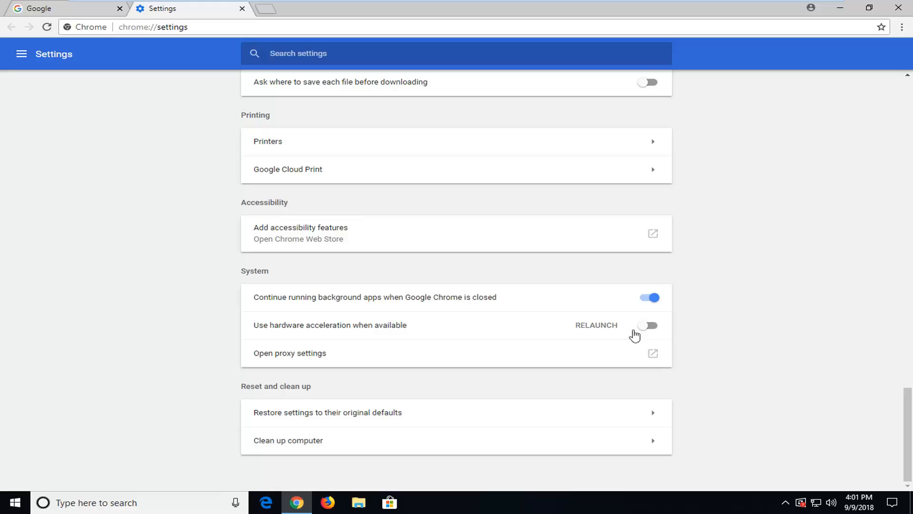
{"action": "mouse_move", "coordinate": [597, 329]}
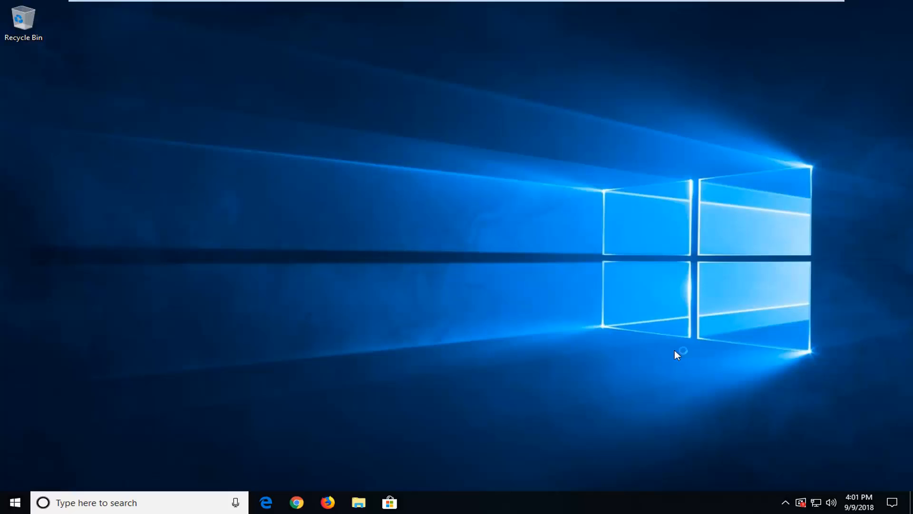
{"action": "left_click", "coordinate": [296, 502]}
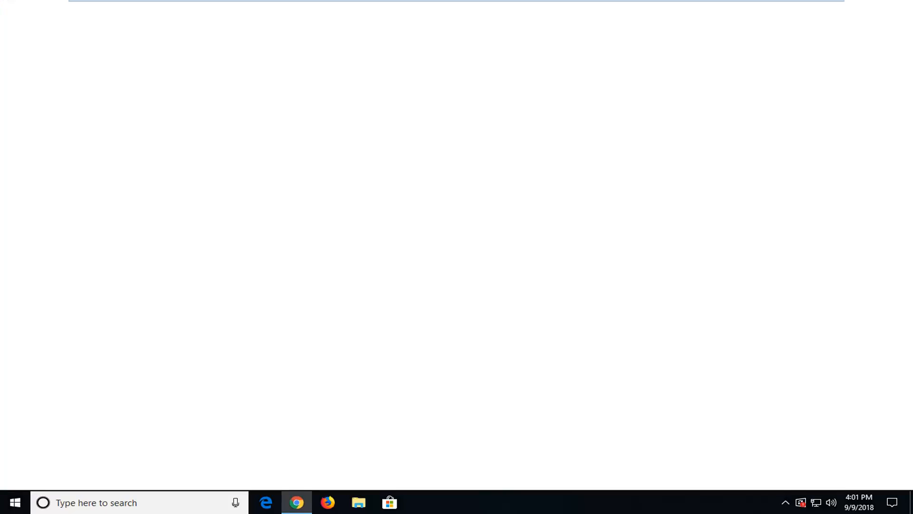